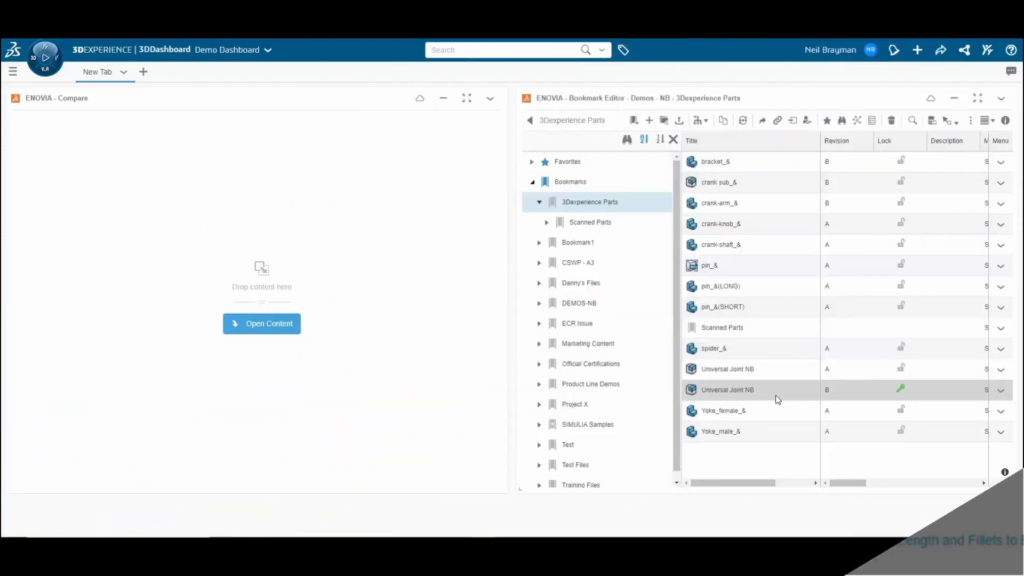
{"action": "mouse_move", "coordinate": [777, 393]}
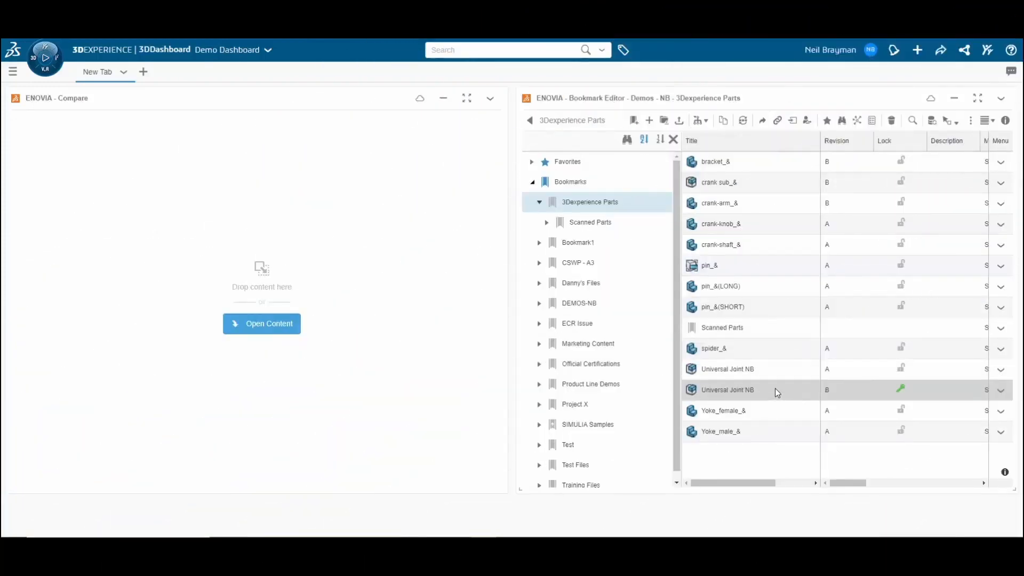
Select Universal Joint NB revision A in the Bookmark Editor as the first compare item.
{"action": "left_click", "coordinate": [727, 369]}
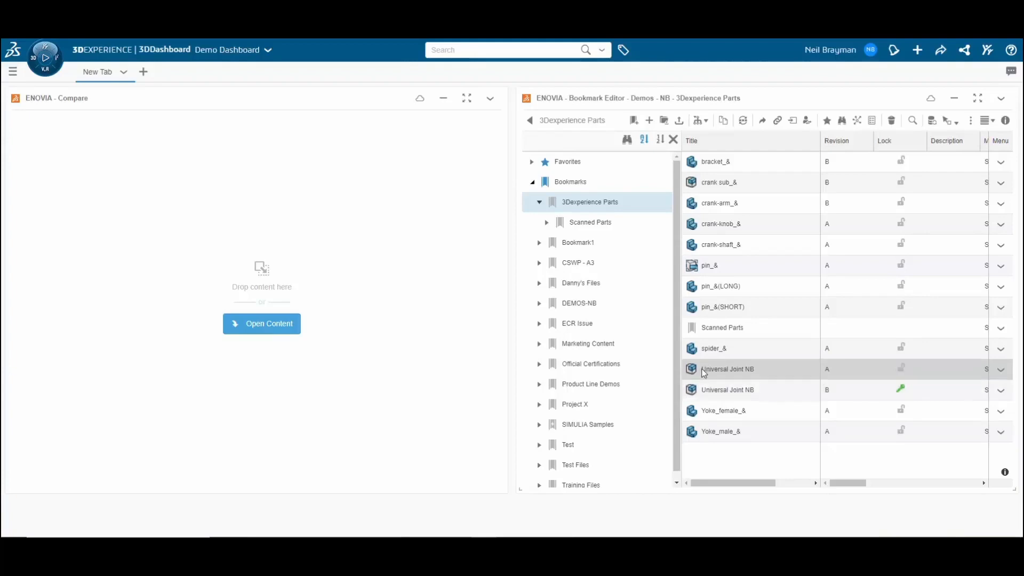
{"action": "mouse_move", "coordinate": [711, 374]}
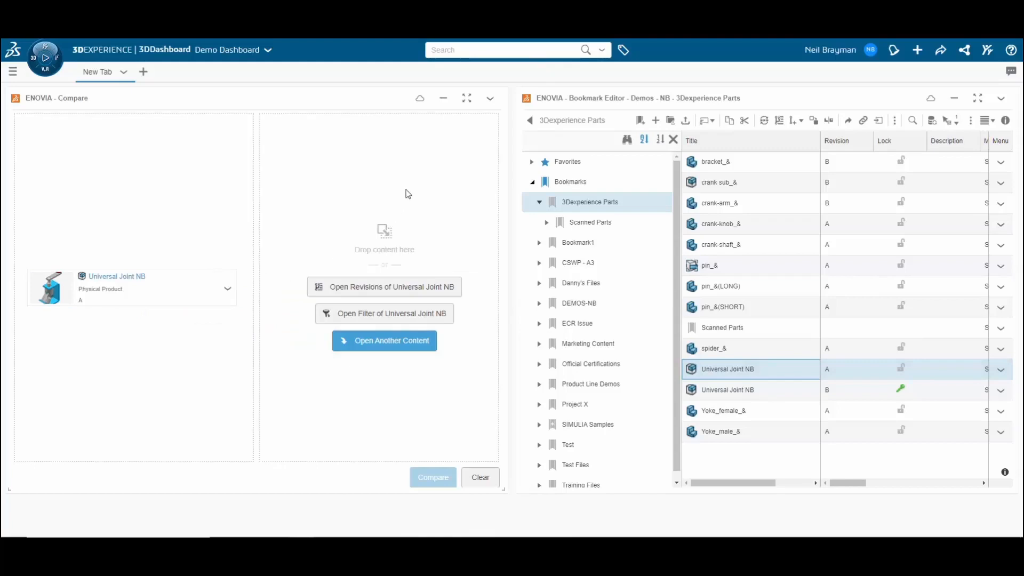
Maximize the Compare widget and choose revision B of Universal Joint NB for the second side.
{"action": "left_click", "coordinate": [467, 98]}
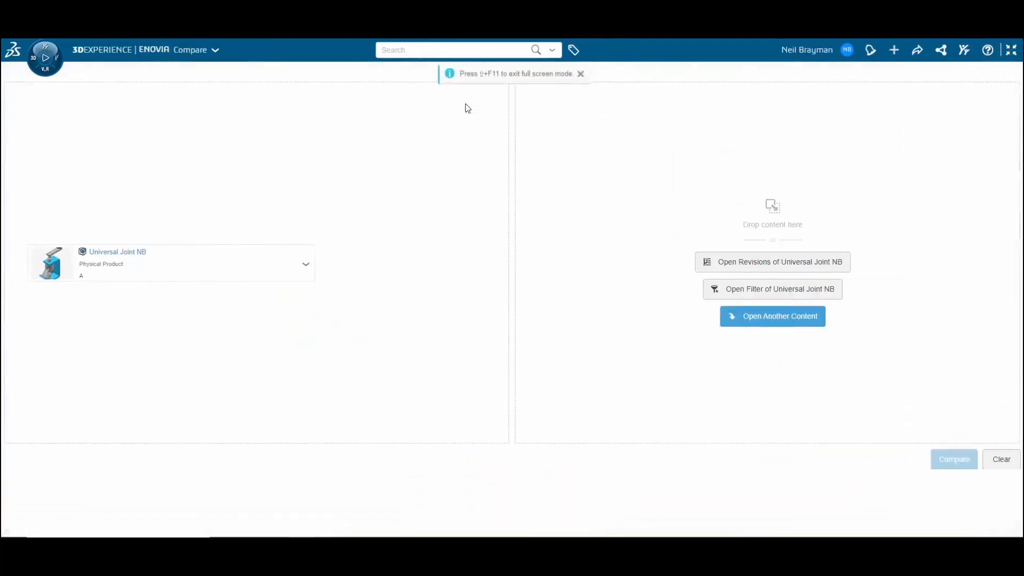
{"action": "left_click", "coordinate": [581, 73]}
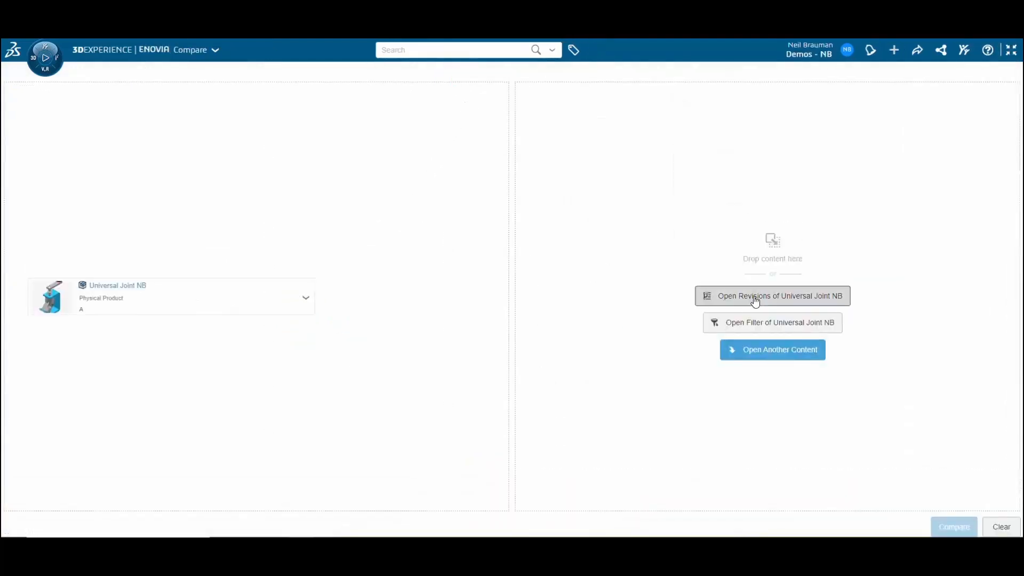
{"action": "left_click", "coordinate": [780, 296]}
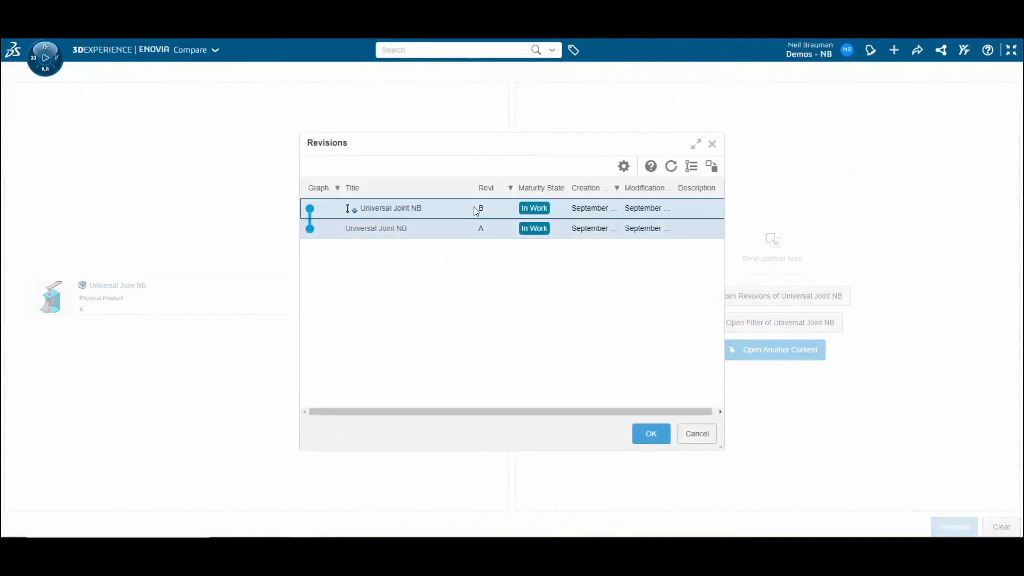
{"action": "left_click", "coordinate": [651, 434]}
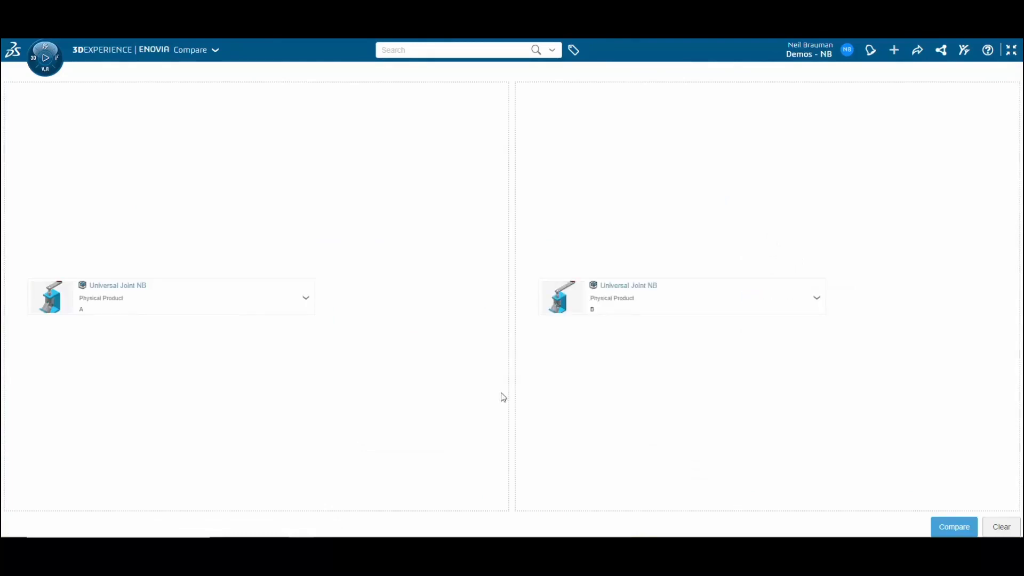
{"action": "mouse_move", "coordinate": [630, 358]}
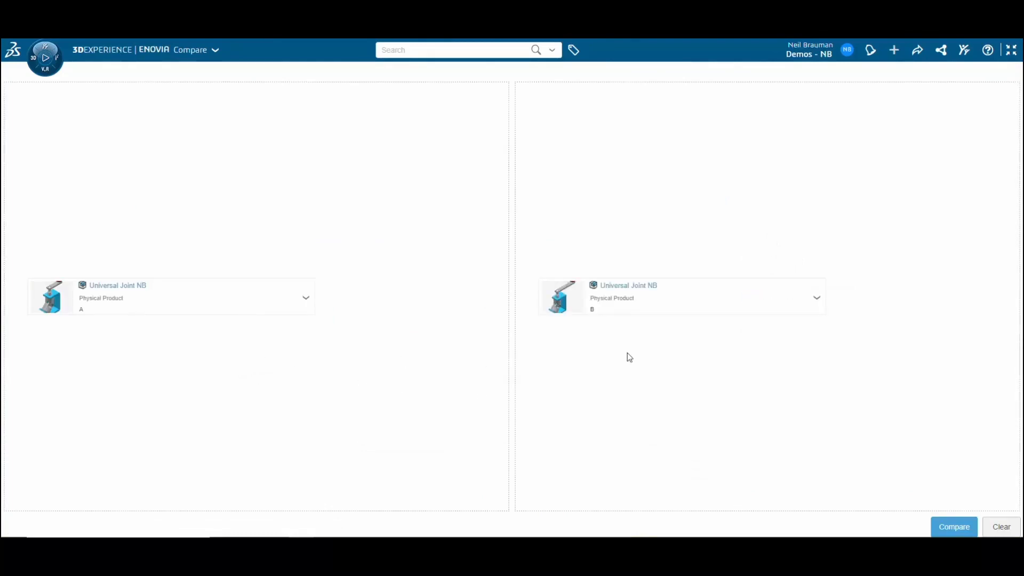
{"action": "mouse_move", "coordinate": [668, 331]}
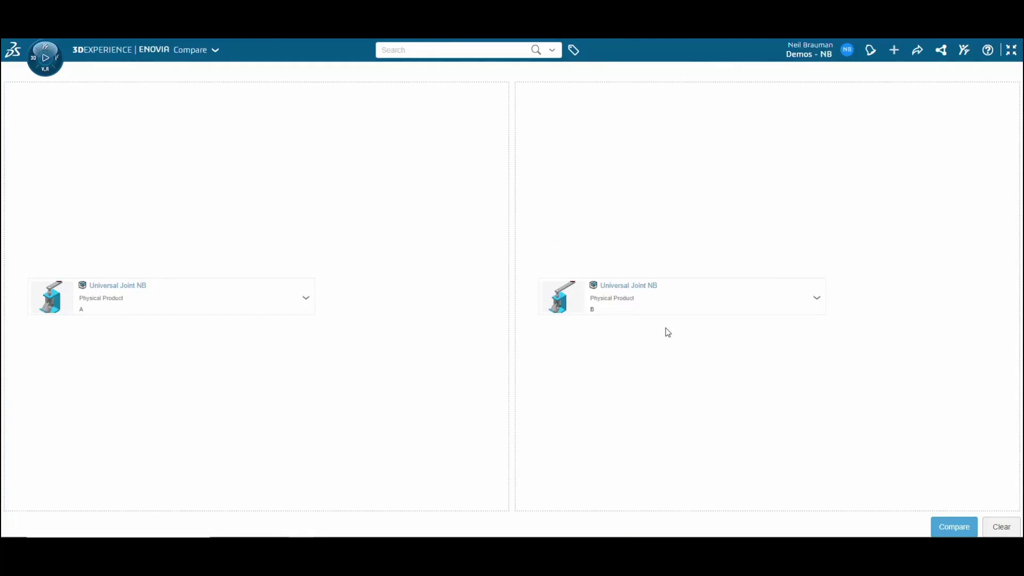
Run Compare so revisions A and B list their part structures beside the 3D assembly.
{"action": "left_click", "coordinate": [953, 526]}
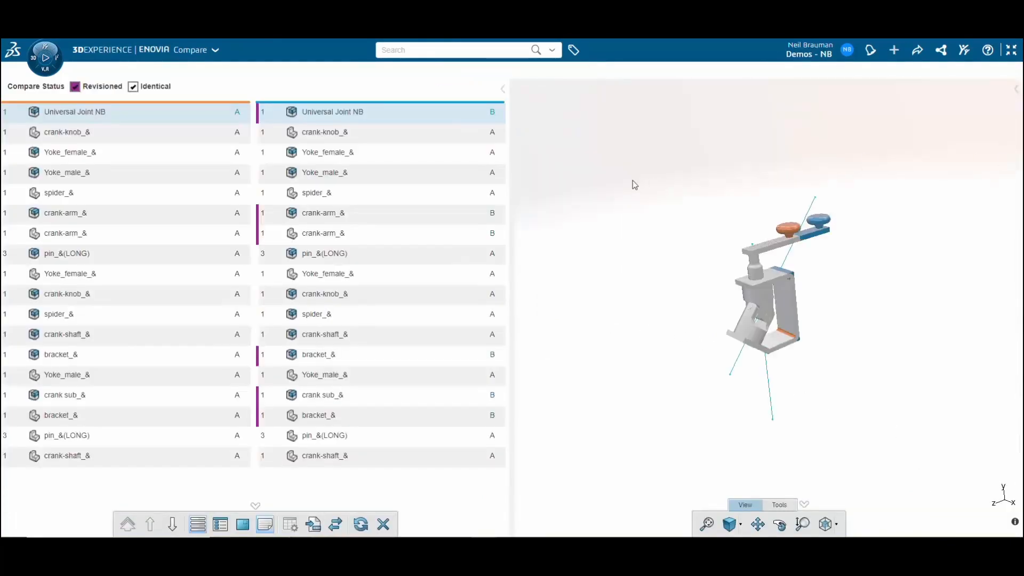
{"action": "mouse_move", "coordinate": [680, 255]}
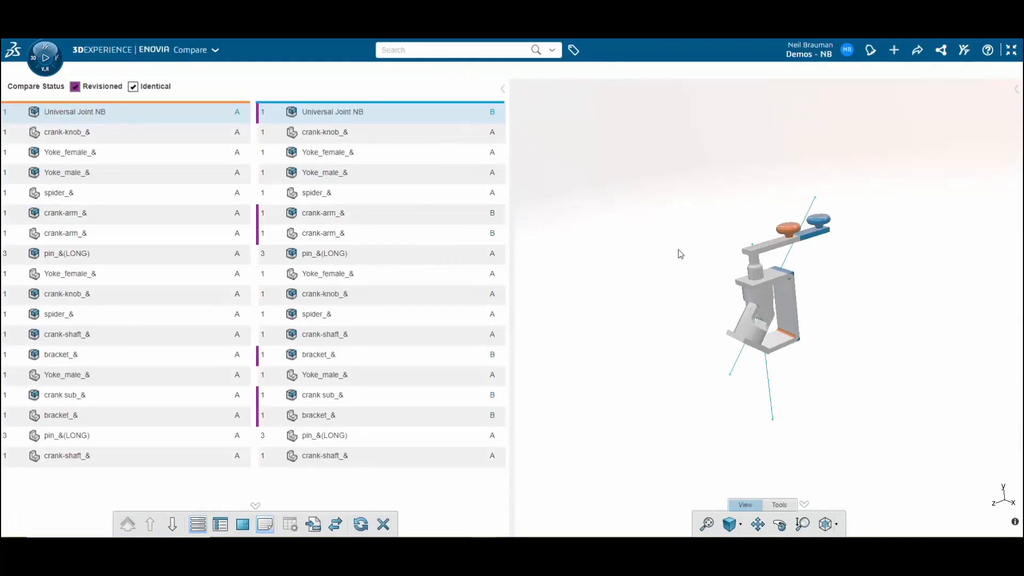
{"action": "mouse_move", "coordinate": [693, 275]}
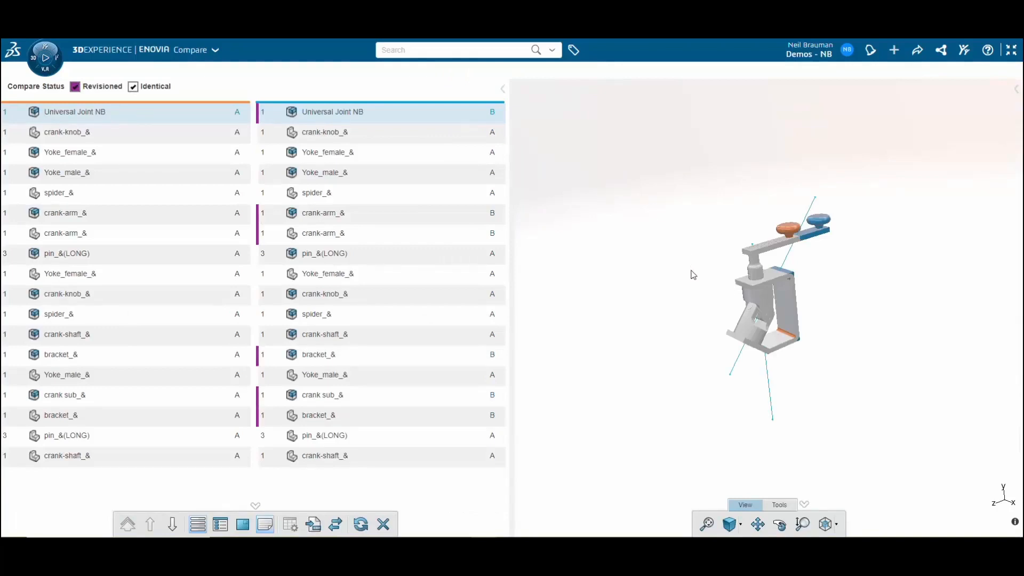
{"action": "mouse_move", "coordinate": [657, 280]}
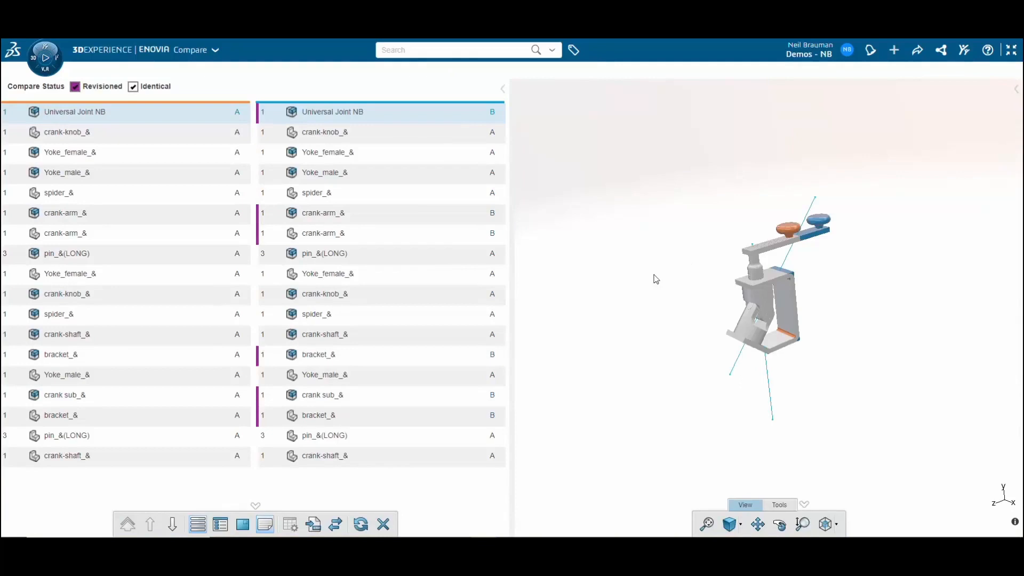
{"action": "mouse_move", "coordinate": [173, 526]}
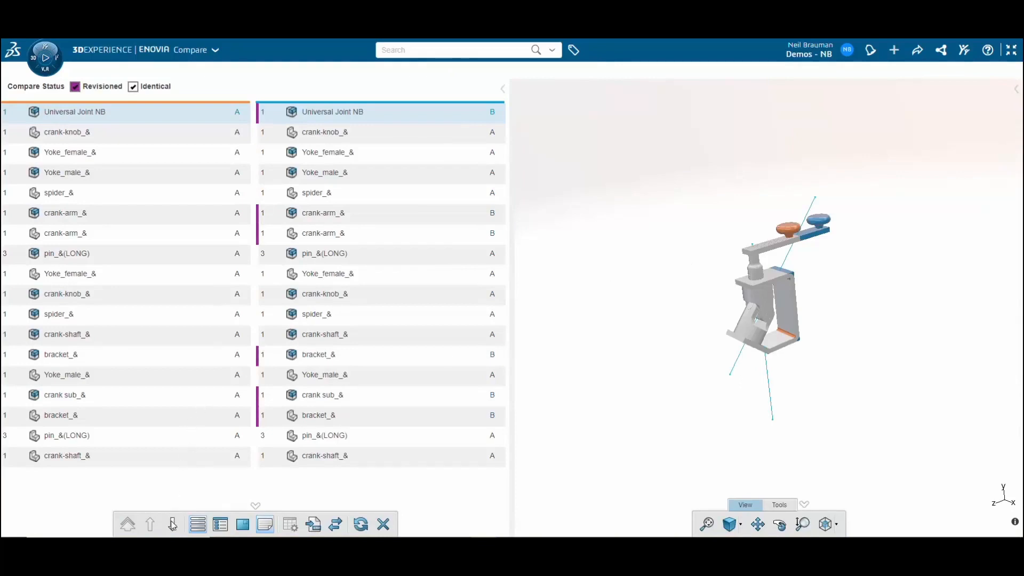
{"action": "mouse_move", "coordinate": [173, 525]}
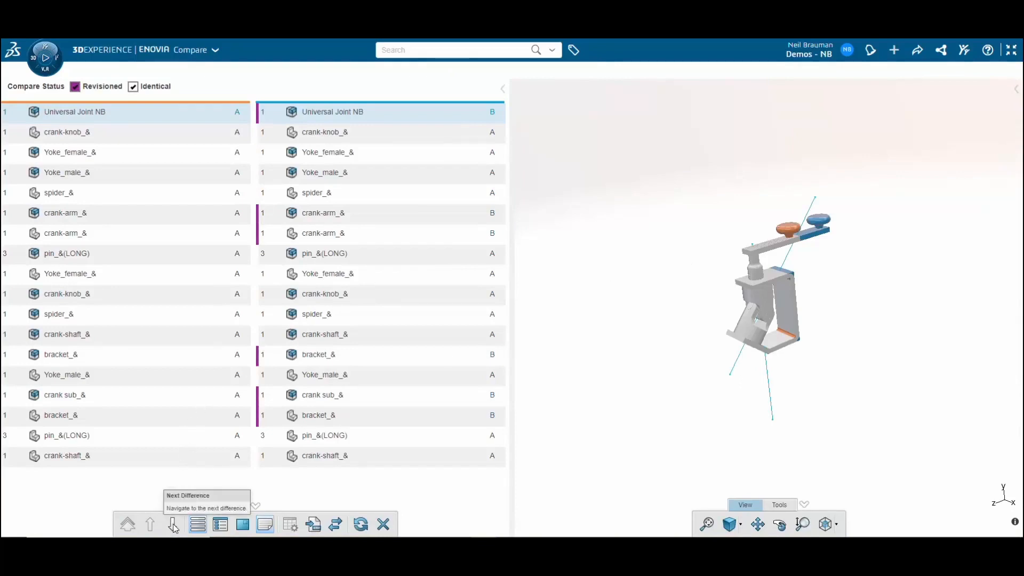
Jump to the revised crank-arm via Next Difference, then select the Universal Joint NB root row.
{"action": "left_click", "coordinate": [174, 524]}
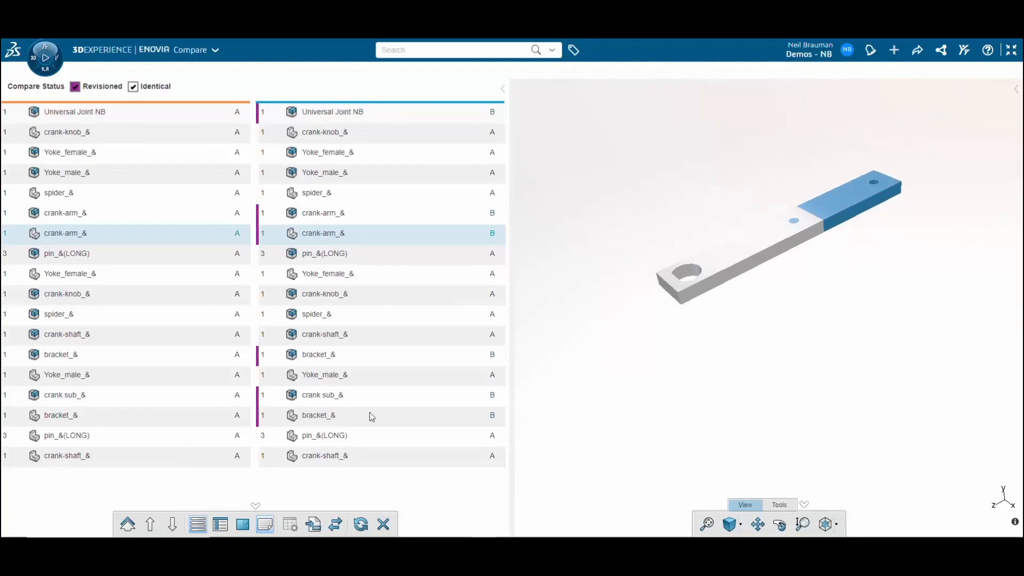
{"action": "left_click", "coordinate": [60, 354]}
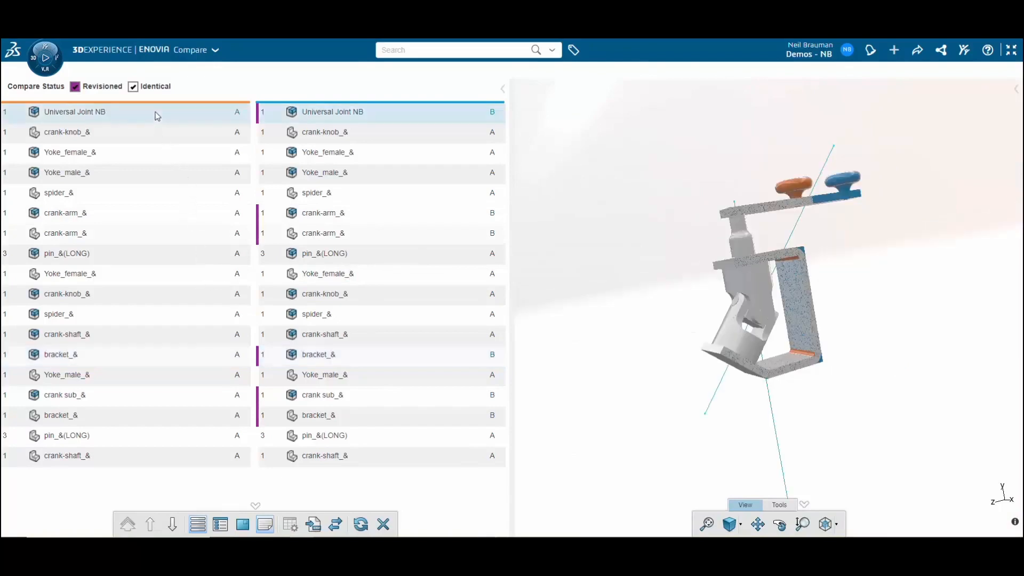
Turn off the Identical compare-status filter so only Revisioned parts remain.
{"action": "left_click", "coordinate": [133, 87]}
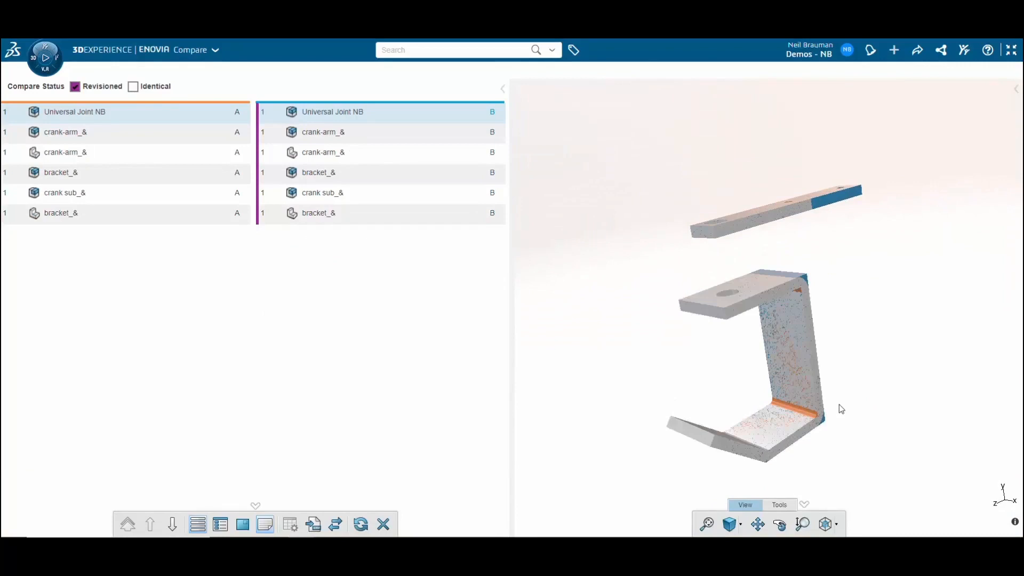
{"action": "mouse_move", "coordinate": [92, 72]}
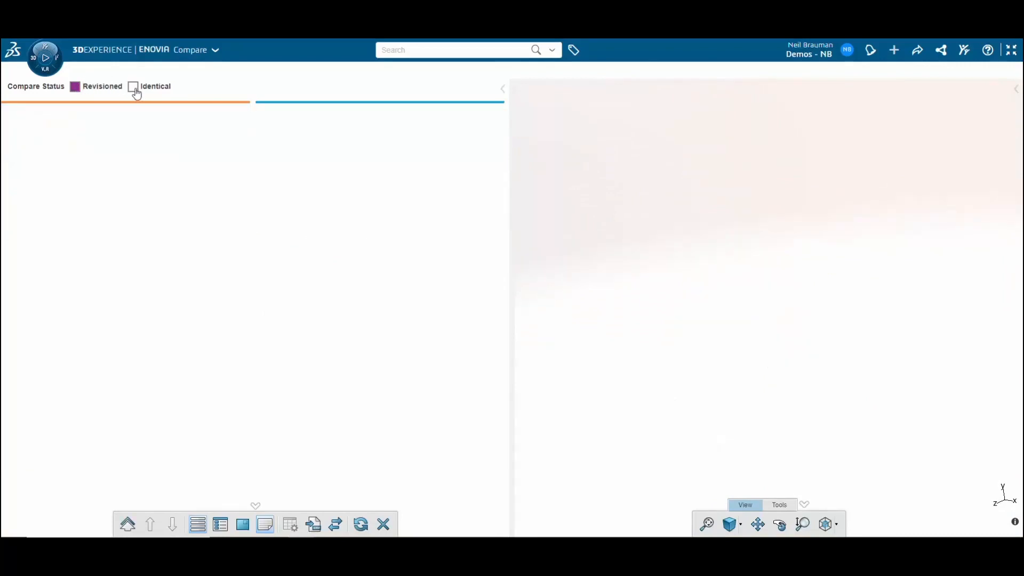
{"action": "left_click", "coordinate": [134, 87]}
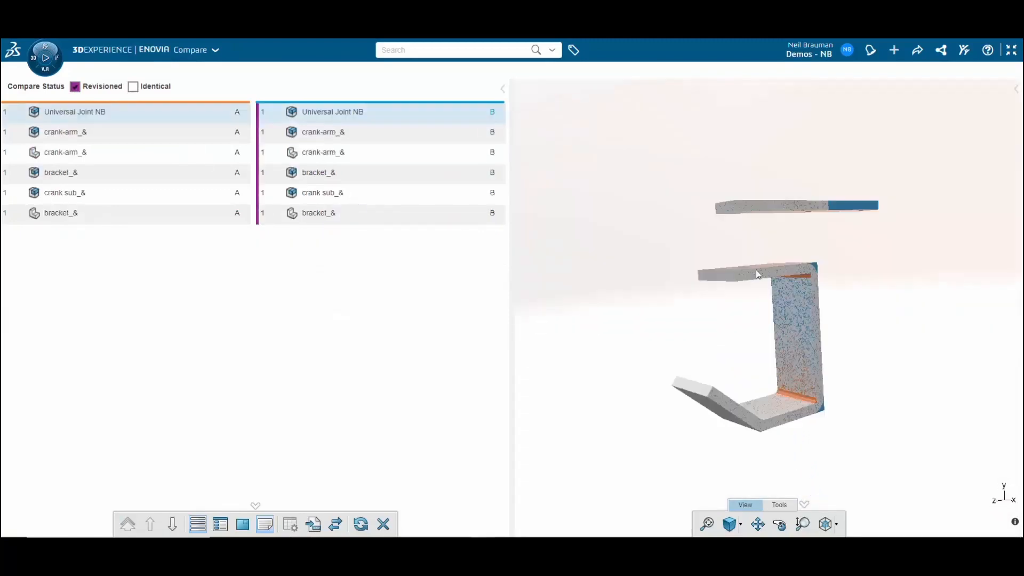
{"action": "mouse_move", "coordinate": [220, 524]}
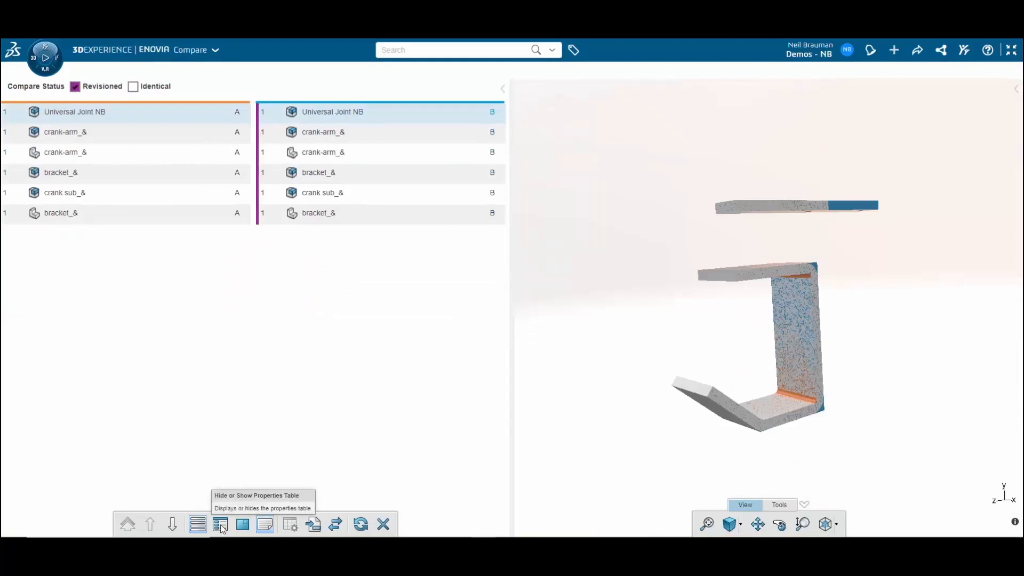
{"action": "mouse_move", "coordinate": [220, 524]}
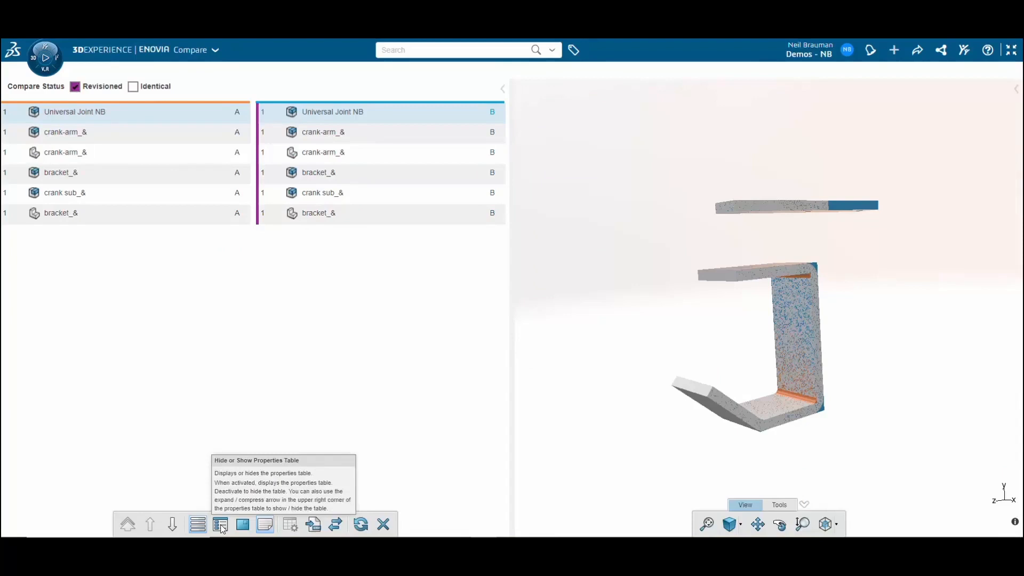
Show the Properties table with Show Differences Only checked for revisions A and B.
{"action": "left_click", "coordinate": [220, 524]}
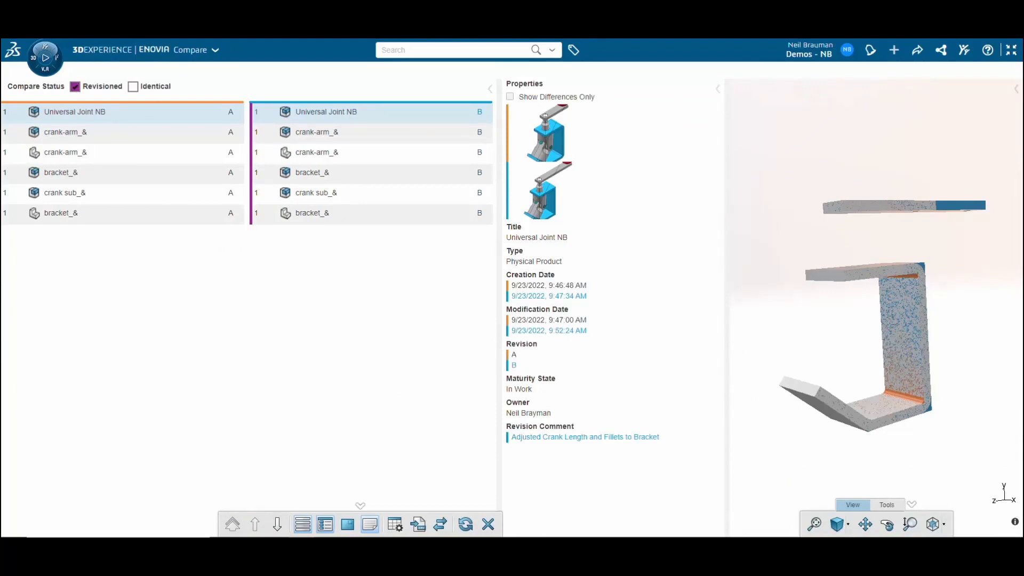
{"action": "mouse_move", "coordinate": [535, 230]}
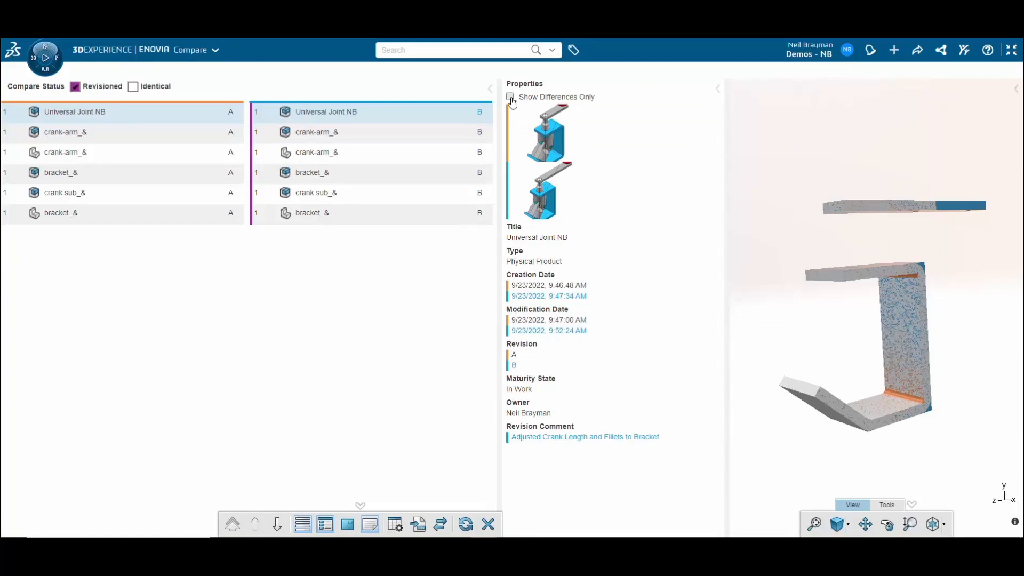
{"action": "left_click", "coordinate": [510, 97]}
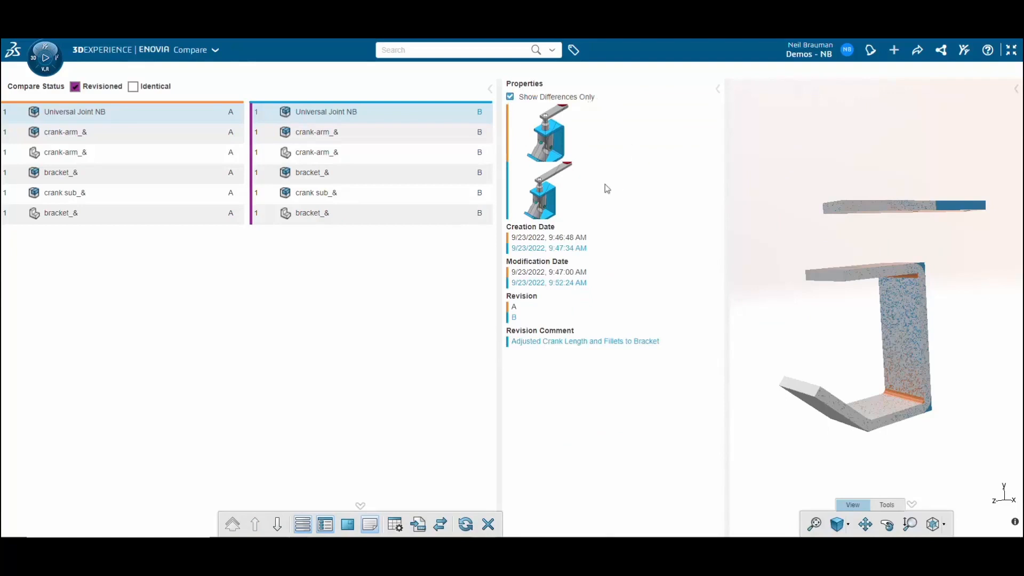
{"action": "mouse_move", "coordinate": [639, 265]}
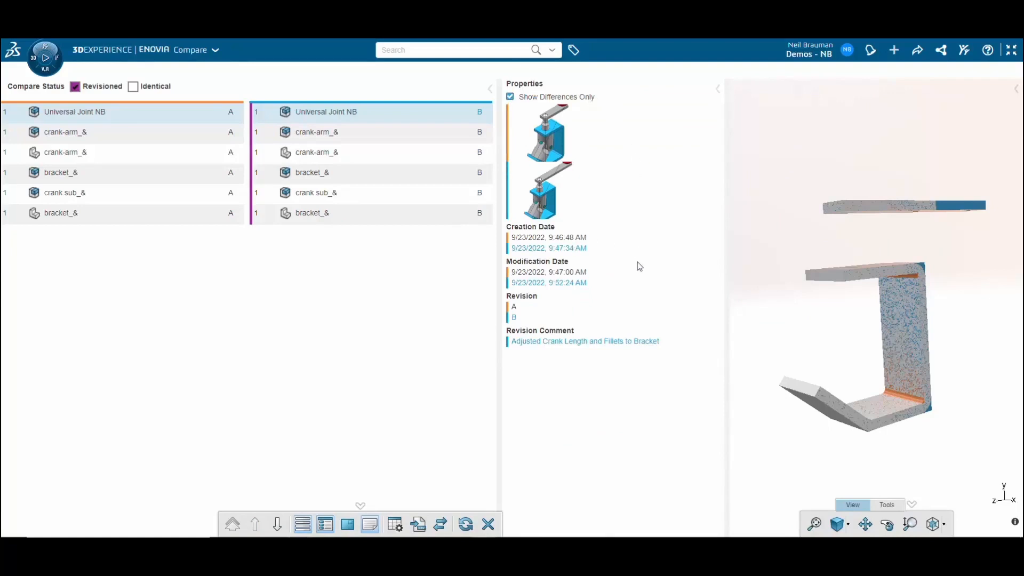
{"action": "mouse_move", "coordinate": [584, 323]}
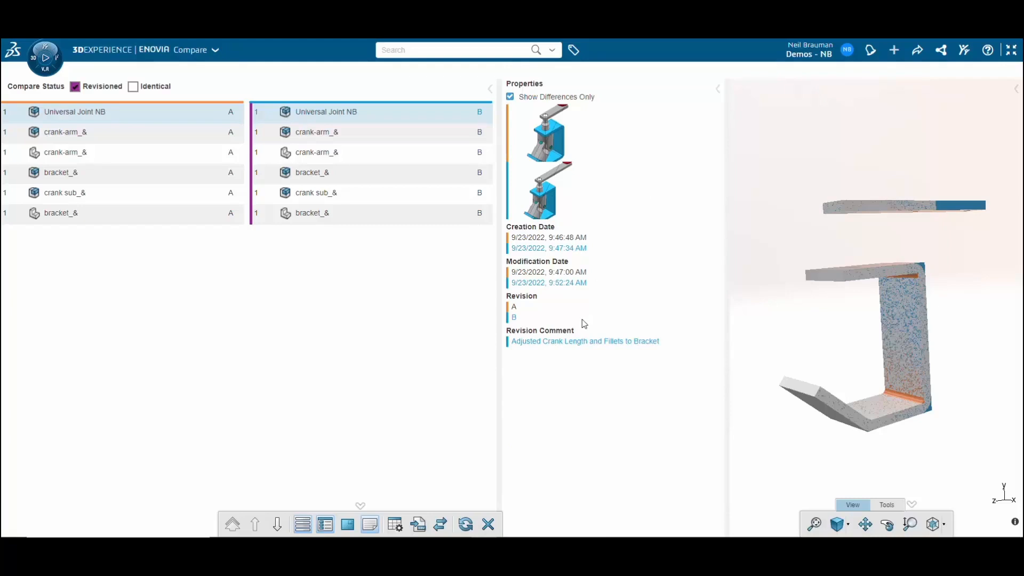
{"action": "mouse_move", "coordinate": [591, 302]}
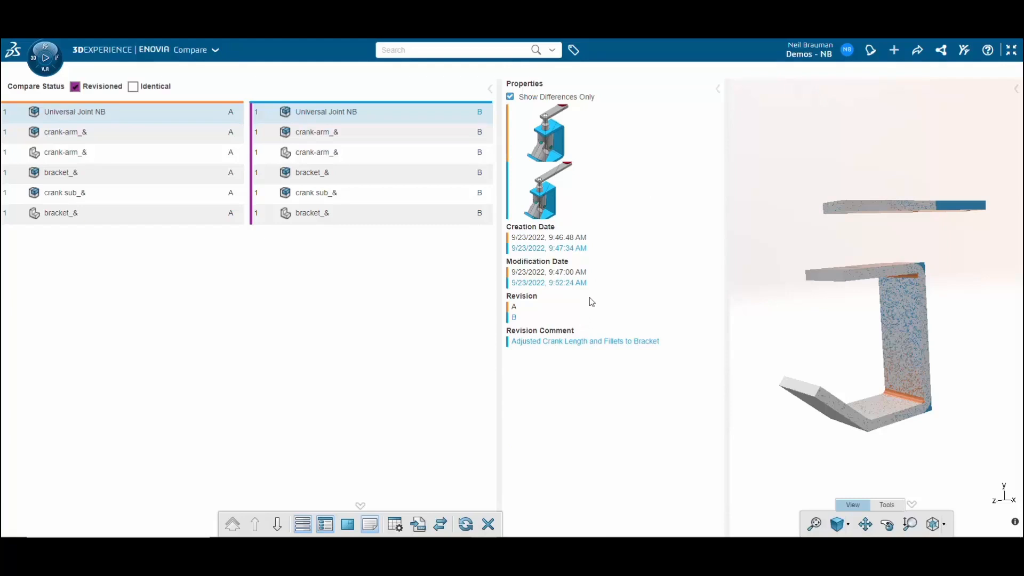
{"action": "mouse_move", "coordinate": [604, 237]}
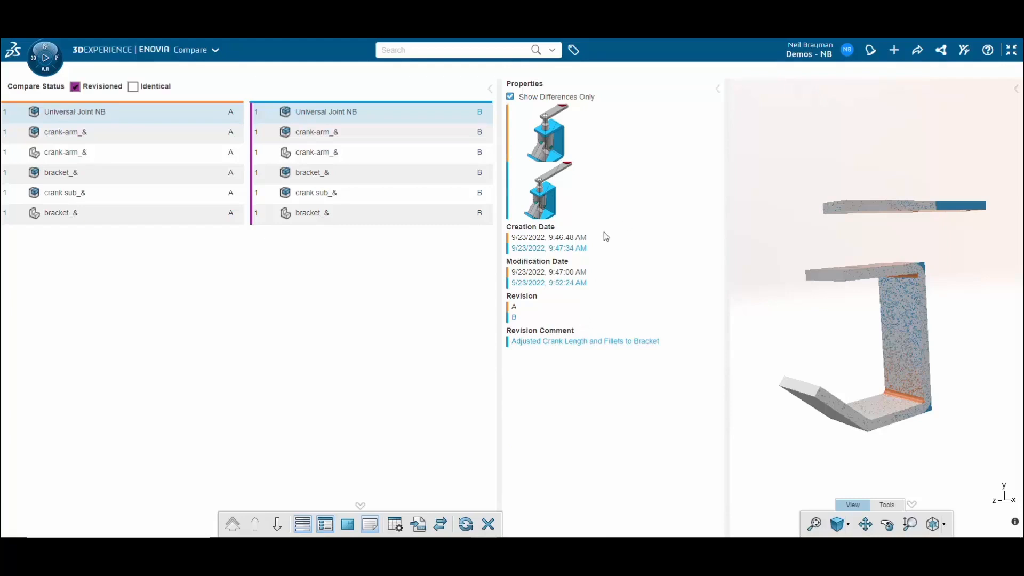
{"action": "mouse_move", "coordinate": [575, 354]}
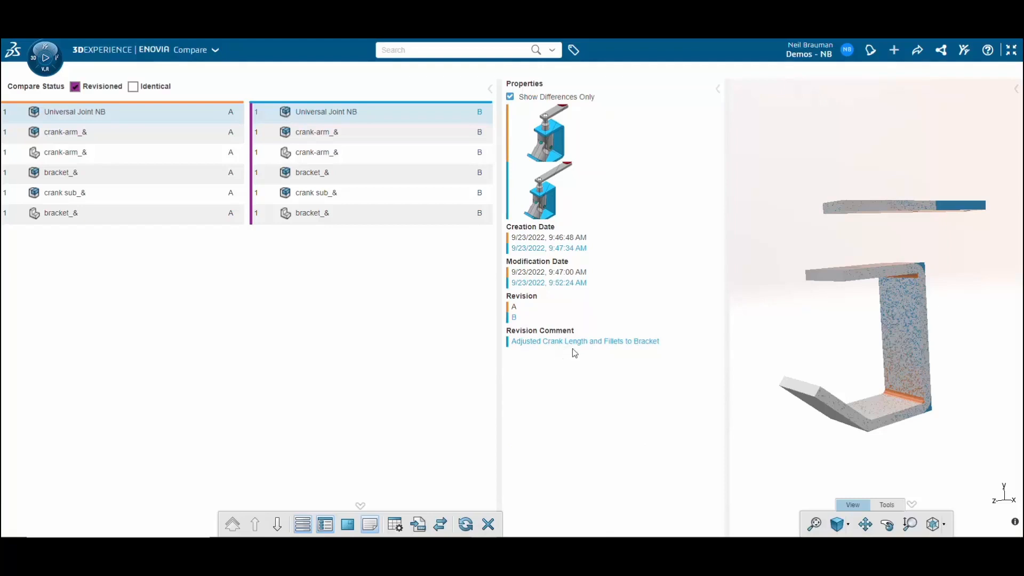
{"action": "mouse_move", "coordinate": [872, 335]}
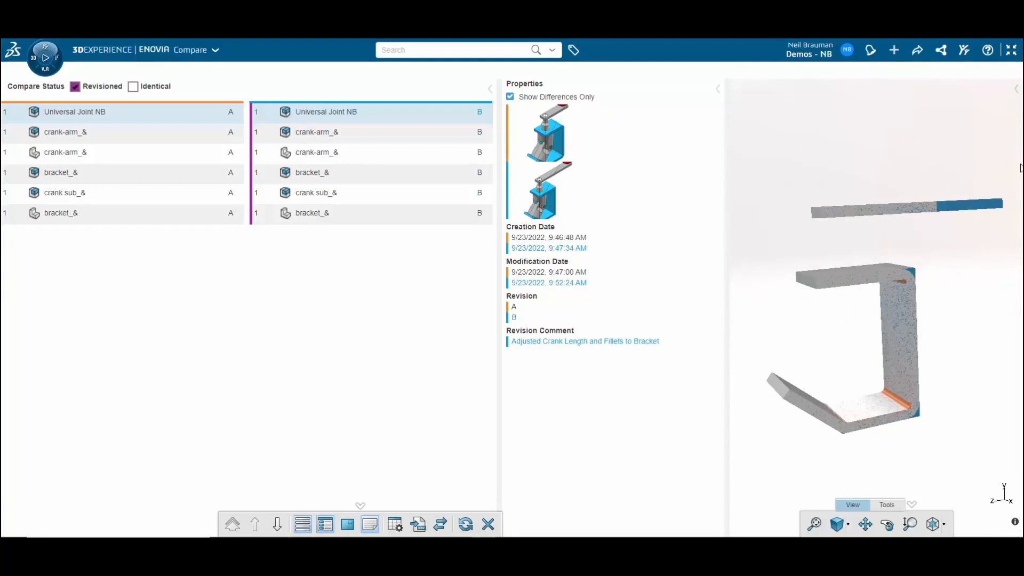
{"action": "mouse_move", "coordinate": [565, 247]}
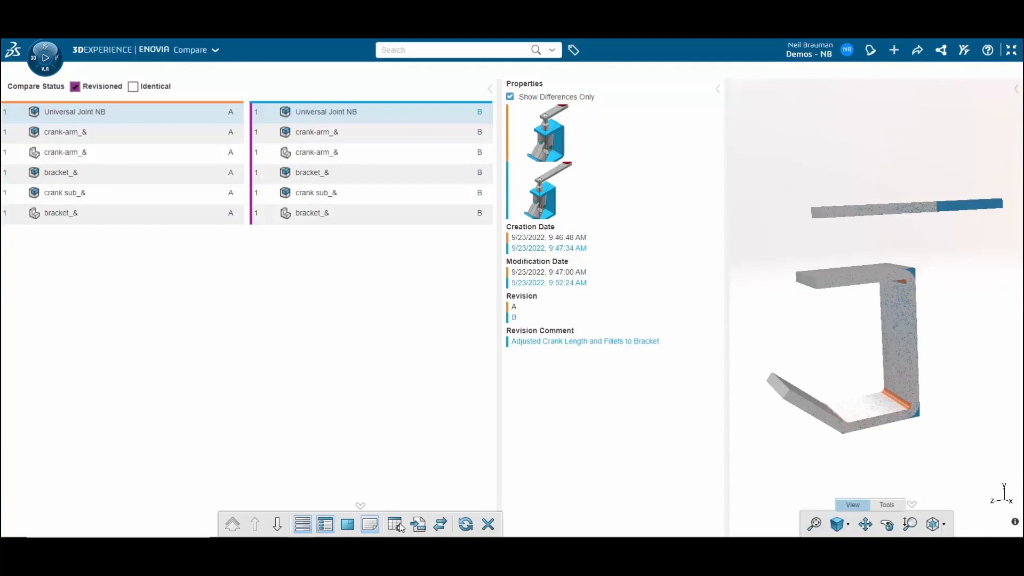
{"action": "mouse_move", "coordinate": [395, 524]}
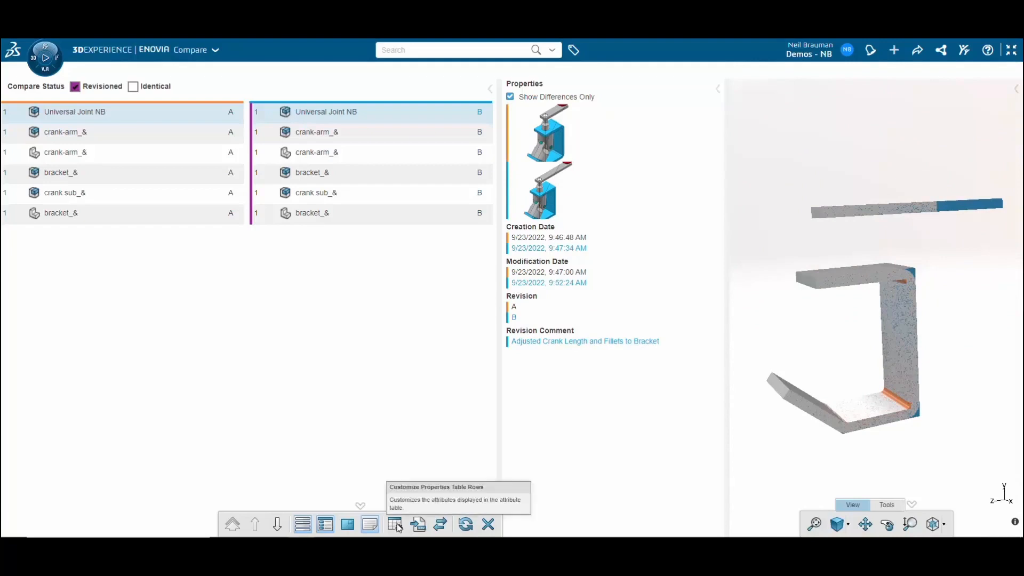
{"action": "left_click", "coordinate": [395, 524]}
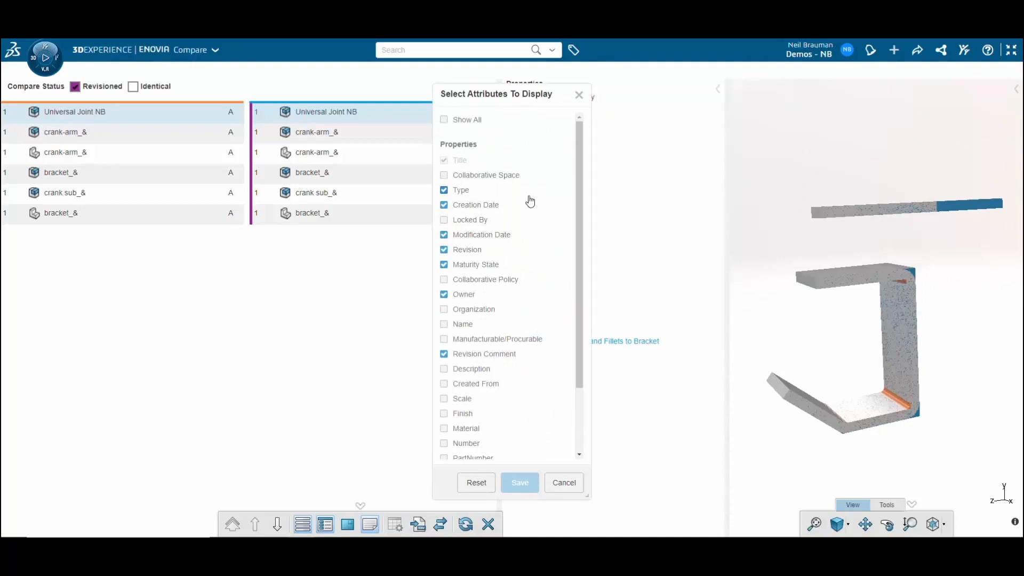
{"action": "mouse_move", "coordinate": [494, 197]}
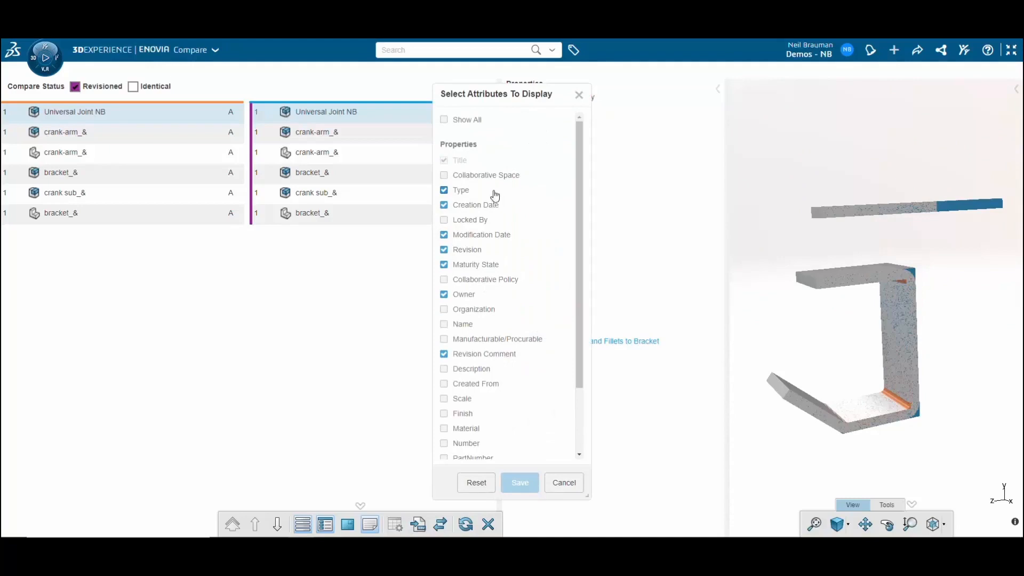
{"action": "scroll", "scroll_direction": "down", "scroll_amount": 3}
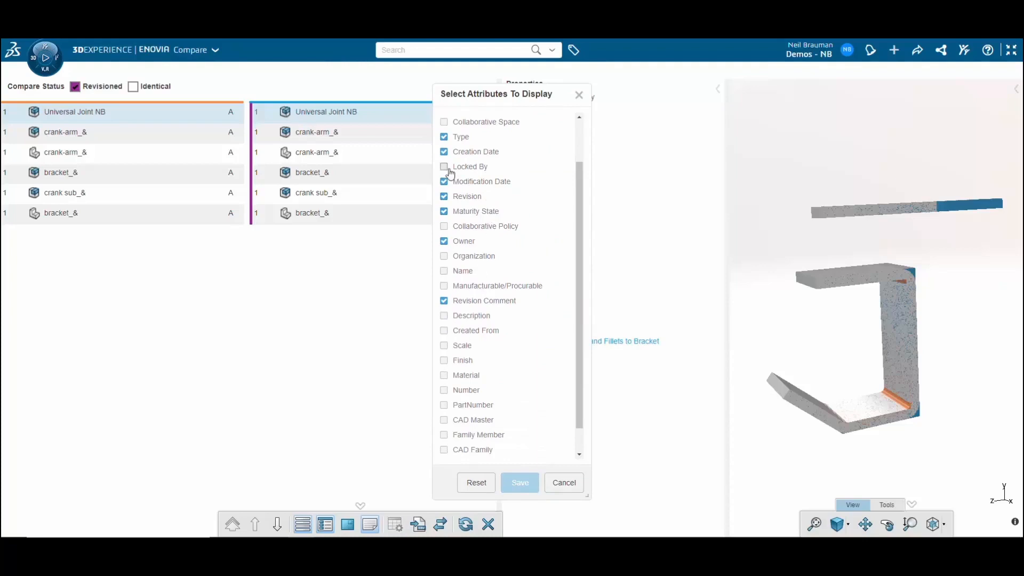
{"action": "left_click", "coordinate": [443, 182]}
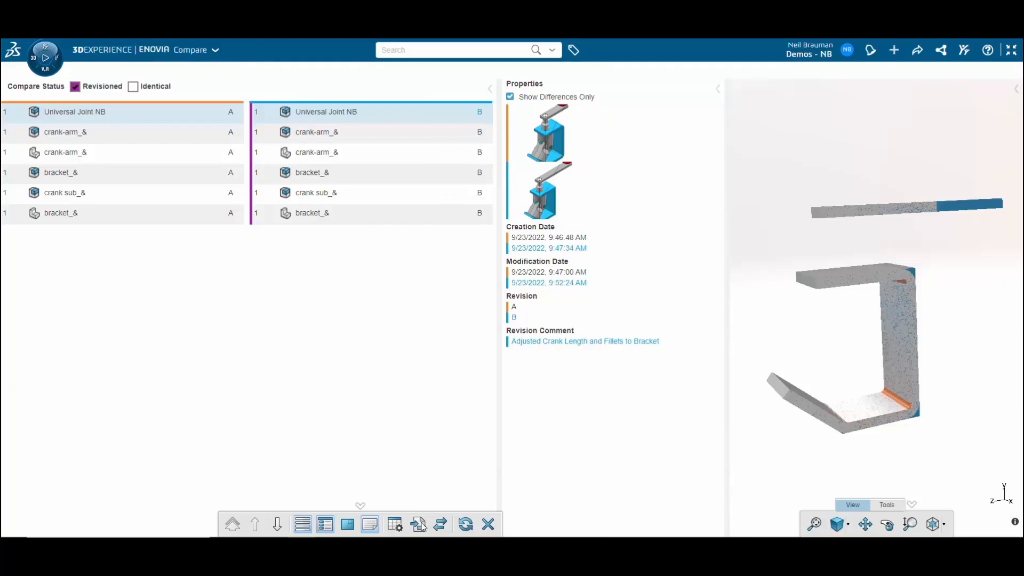
{"action": "mouse_move", "coordinate": [419, 524]}
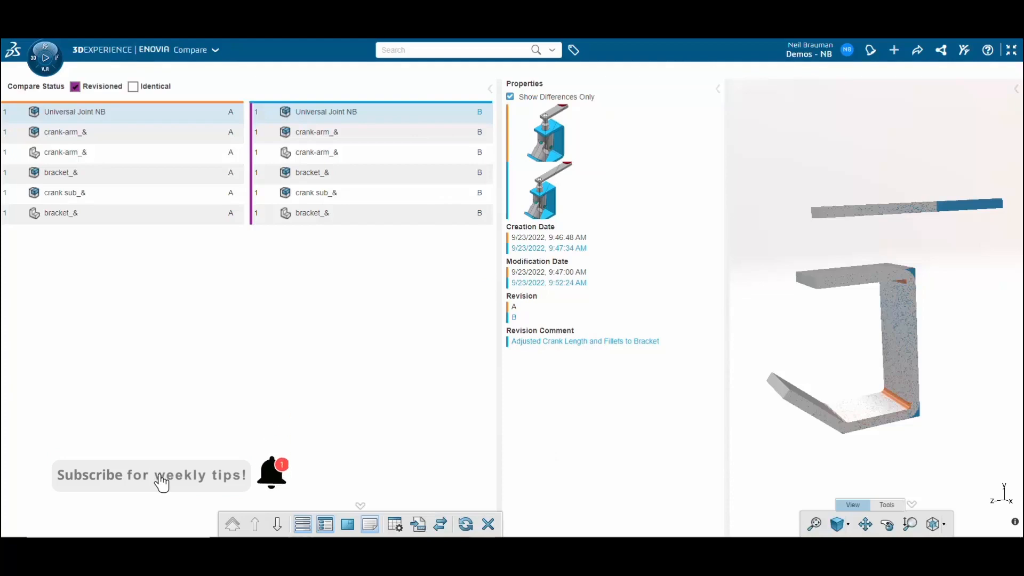
{"action": "mouse_move", "coordinate": [454, 456]}
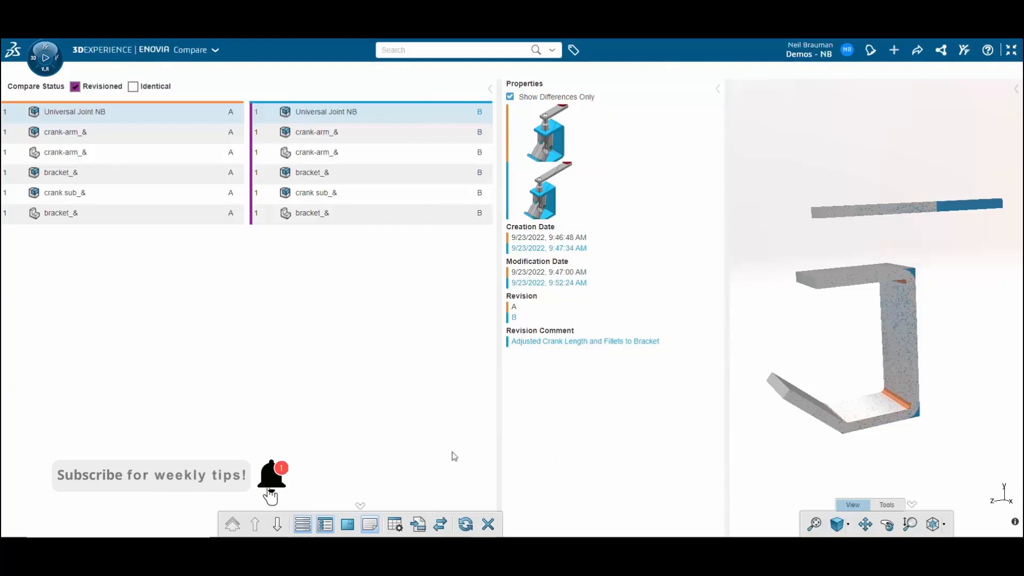
{"action": "mouse_move", "coordinate": [466, 525]}
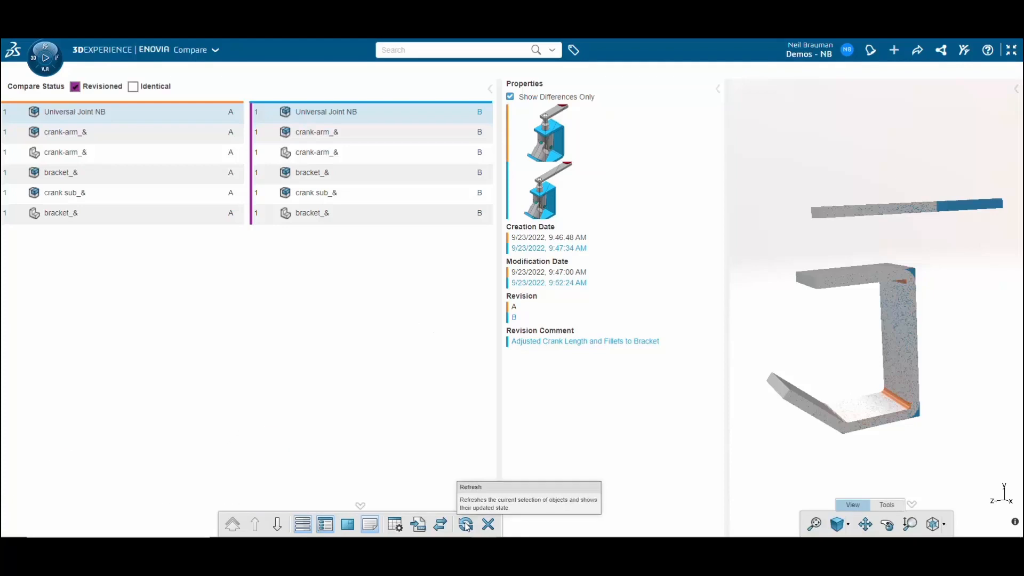
{"action": "mouse_move", "coordinate": [461, 278]}
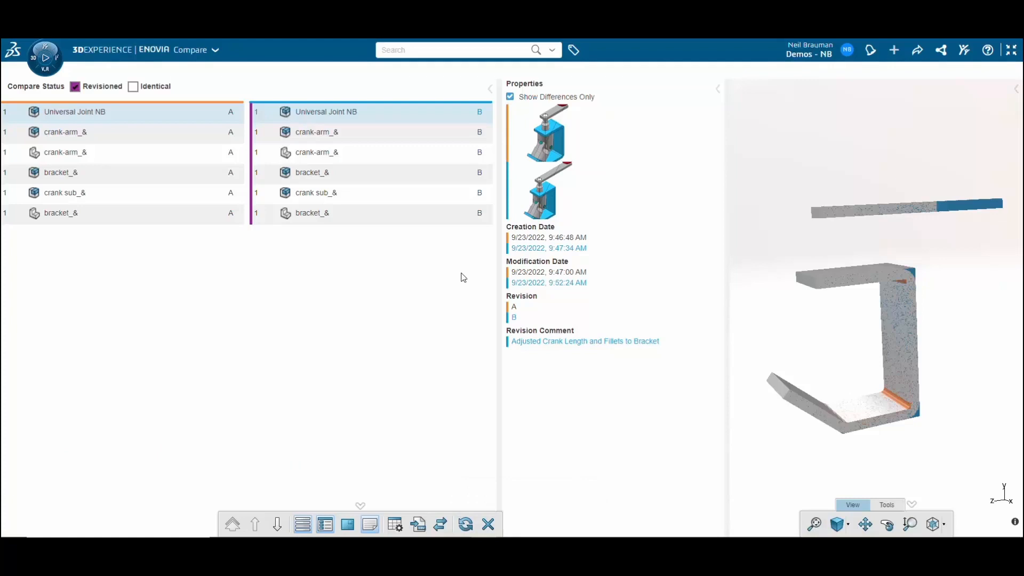
{"action": "mouse_move", "coordinate": [470, 451]}
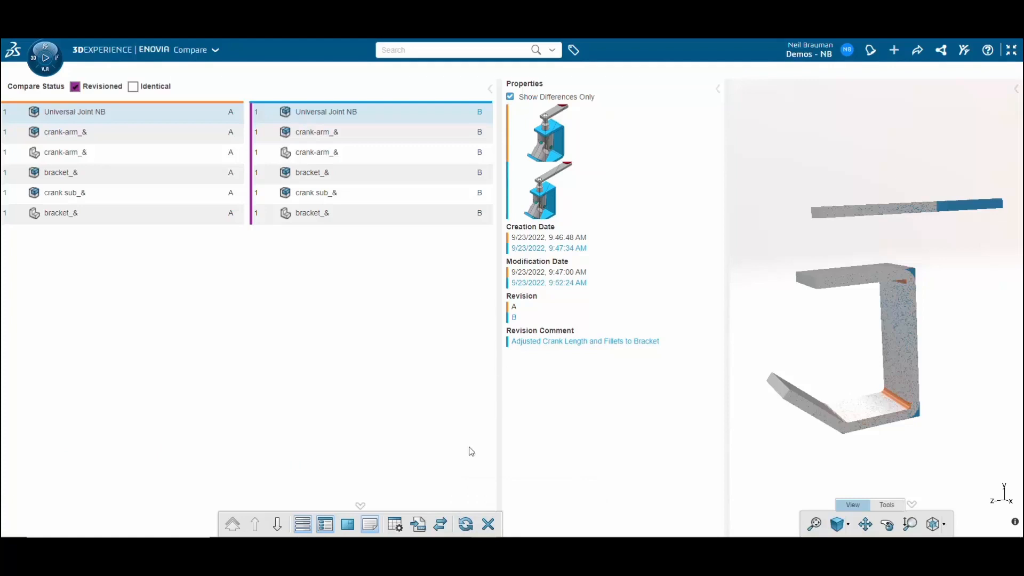
Close the Universal Joint NB comparison session, leaving Compare empty.
{"action": "left_click", "coordinate": [487, 524]}
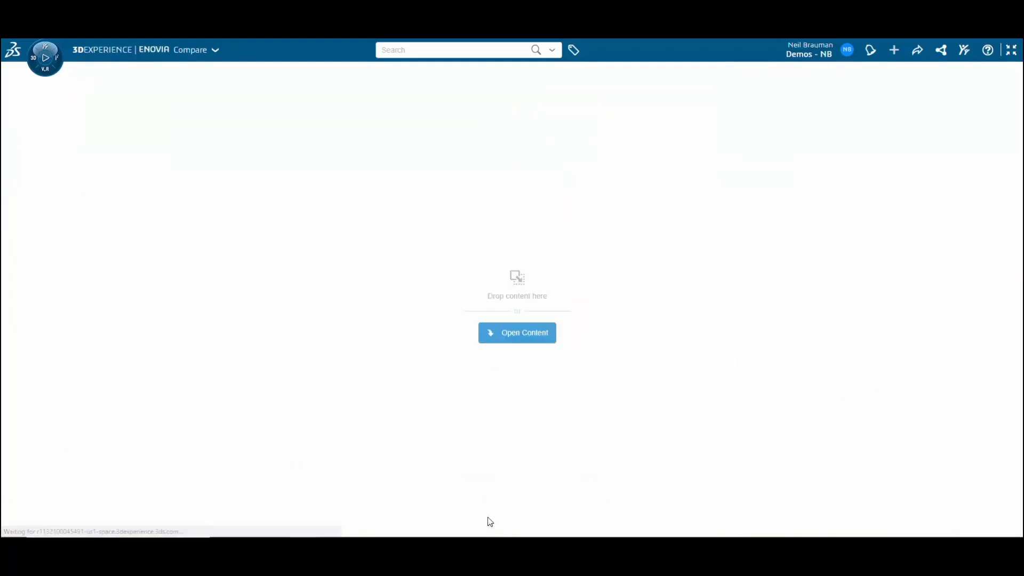
{"action": "mouse_move", "coordinate": [579, 362]}
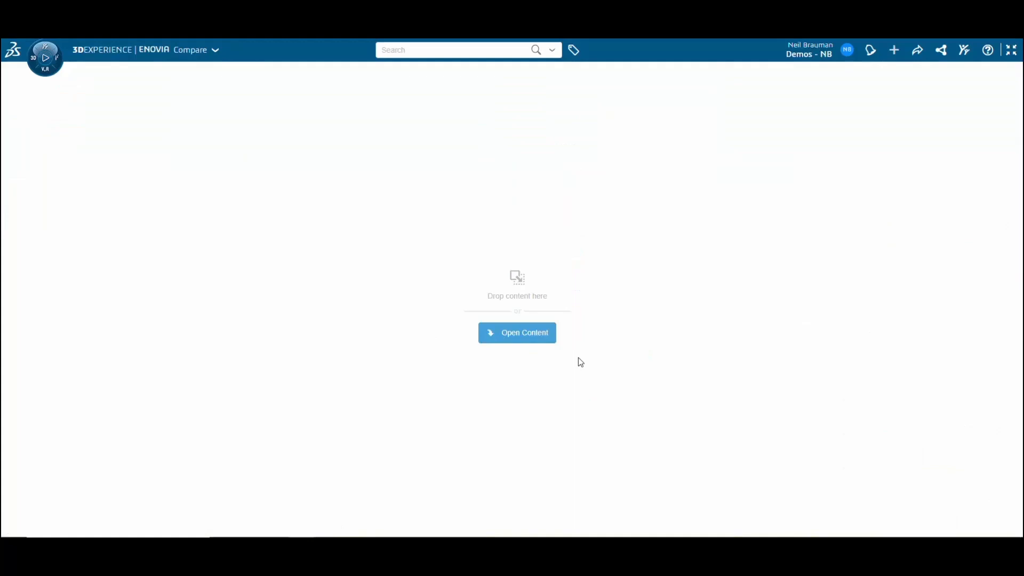